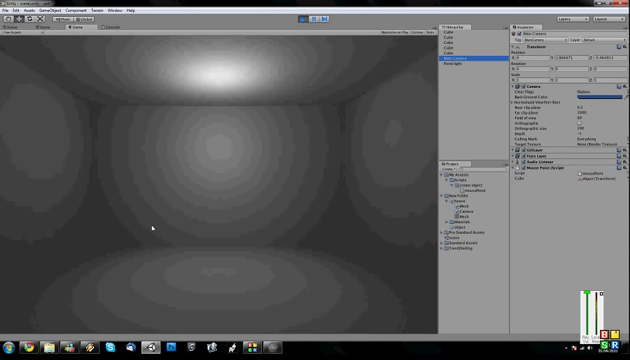
mouse_move(233, 237)
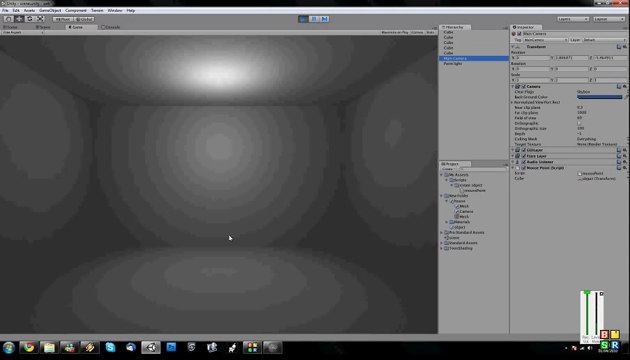
mouse_move(259, 224)
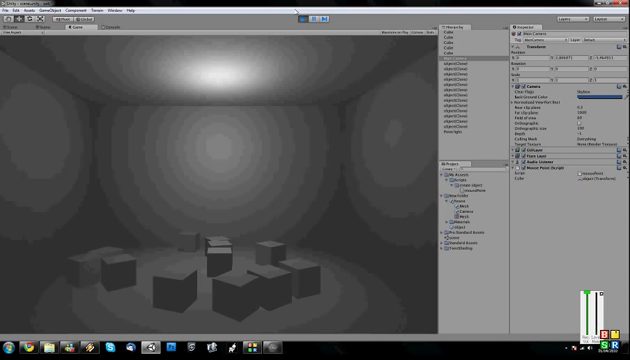
Step: Open the existing 2D platformer project via File > Open Project
left_click(10, 9)
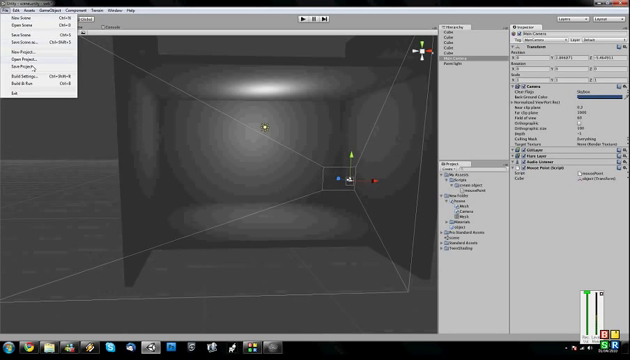
left_click(18, 57)
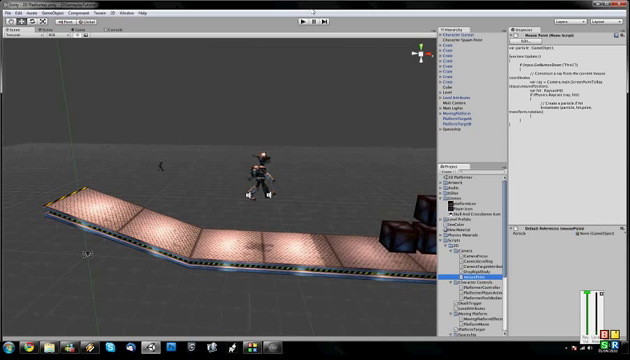
Step: Run the platformer level in Play mode to view its platforms and crates
left_click(305, 17)
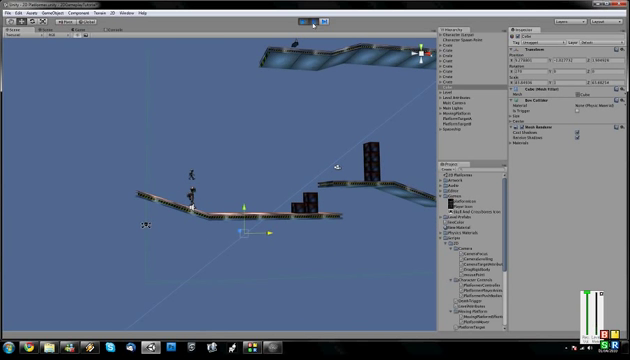
left_click(316, 20)
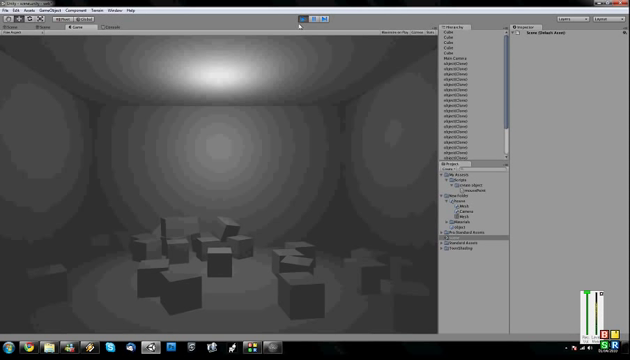
mouse_move(283, 316)
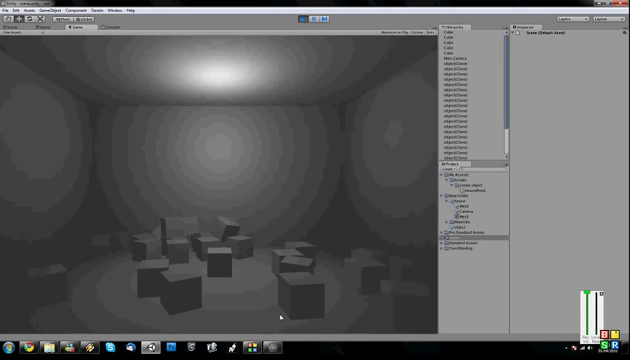